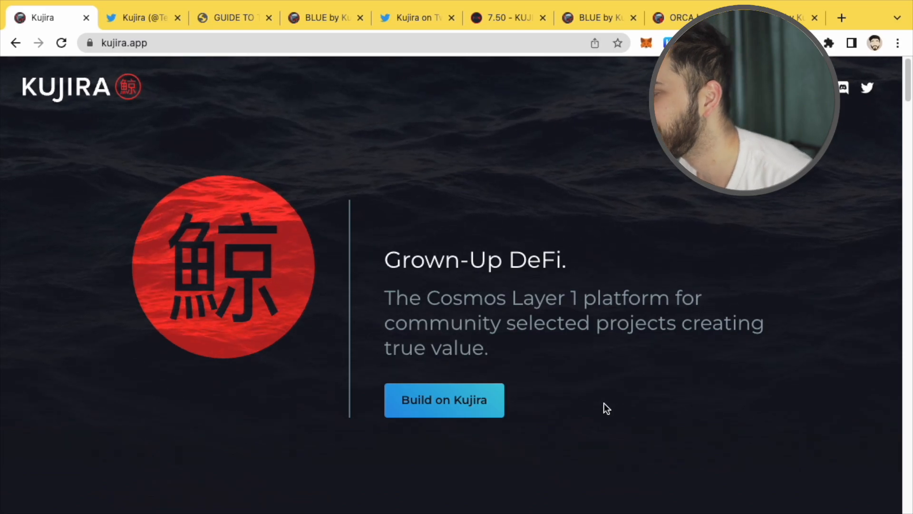
# Scroll the Kujira homepage, then switch to the 'Guide to Trading on FIN' article.
pyautogui.scroll(-3)
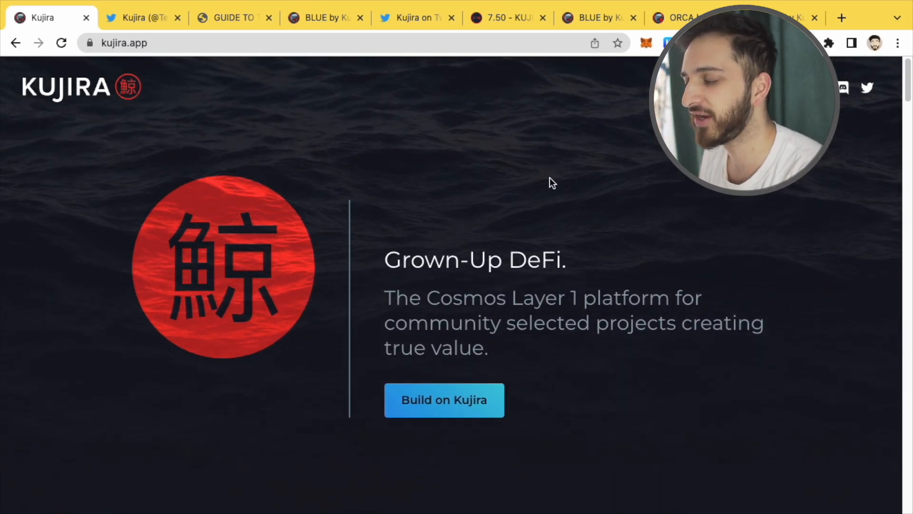
pyautogui.moveTo(578, 199)
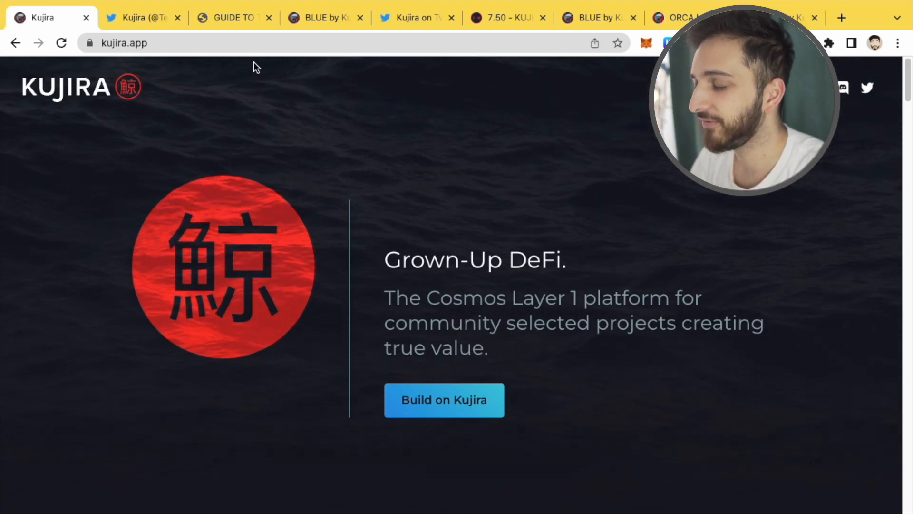
pyautogui.click(234, 17)
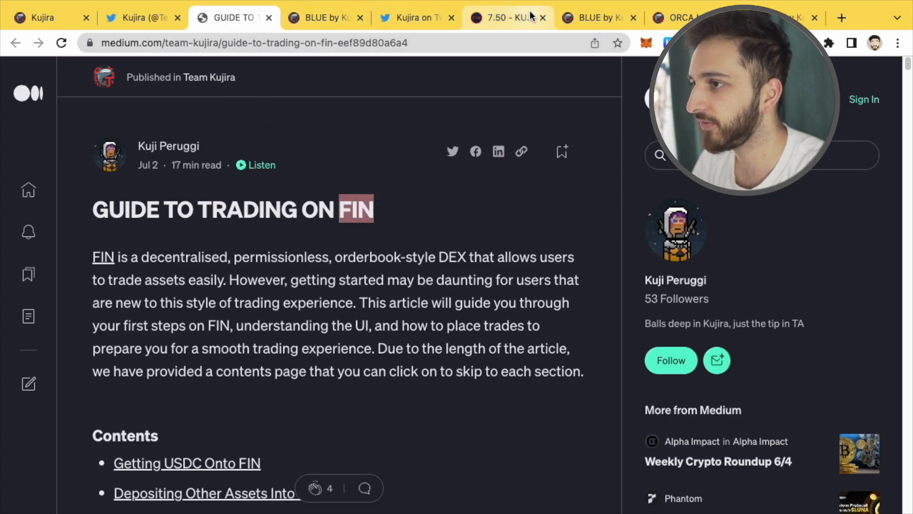
# Open FIN's testnet KUJI/OSMO market and scroll past its price chart and order book.
pyautogui.click(506, 17)
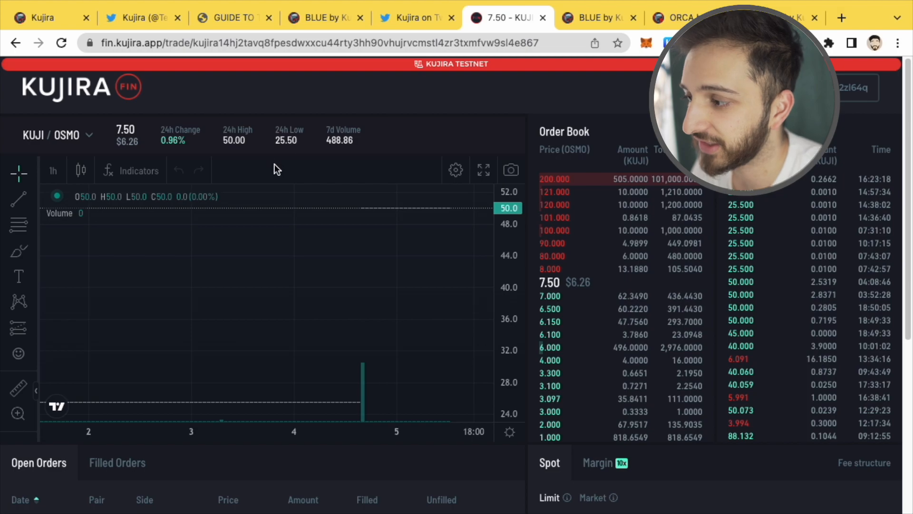
pyautogui.moveTo(435, 128)
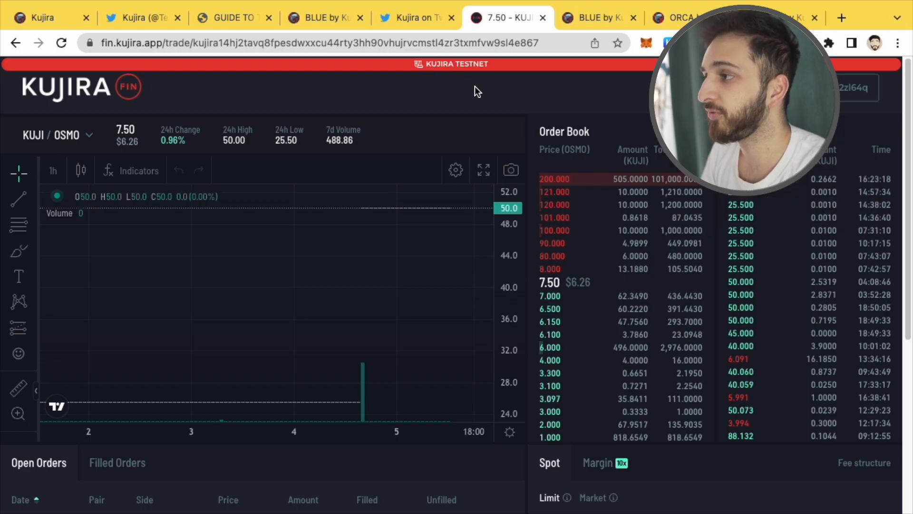
pyautogui.moveTo(457, 122)
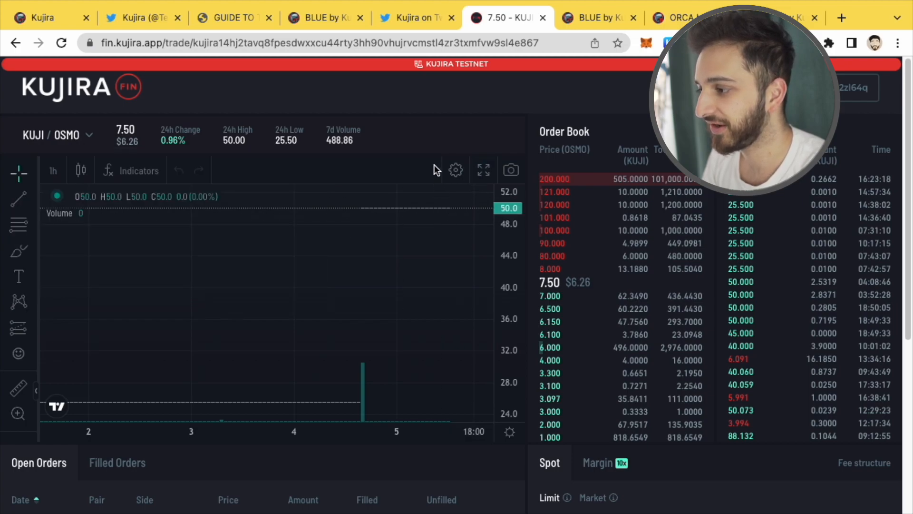
pyautogui.scroll(-3)
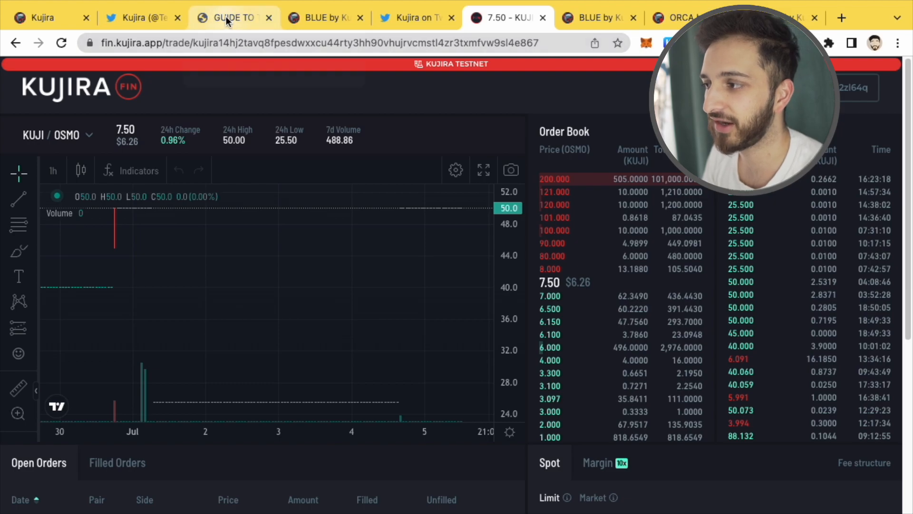
# Scroll through the FIN guide's contents and USDC bridging illustrations, then back to the top.
pyautogui.click(232, 18)
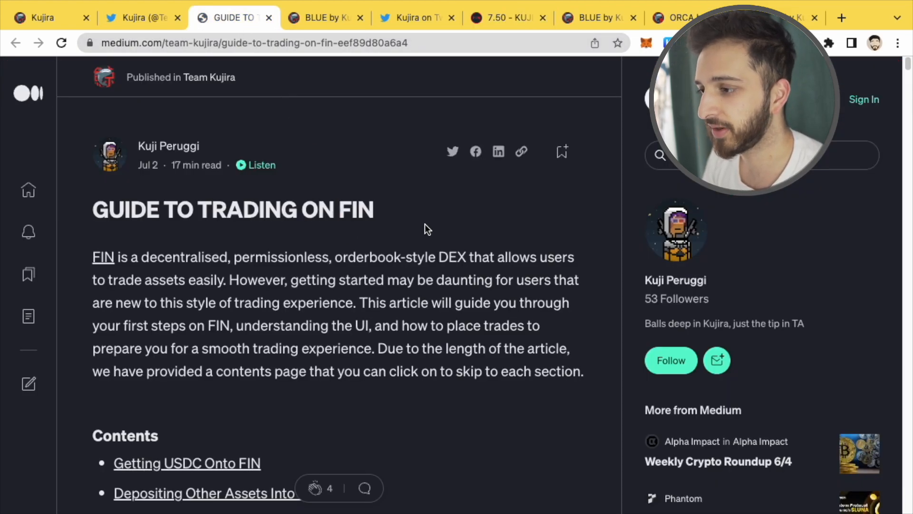
pyautogui.scroll(-3)
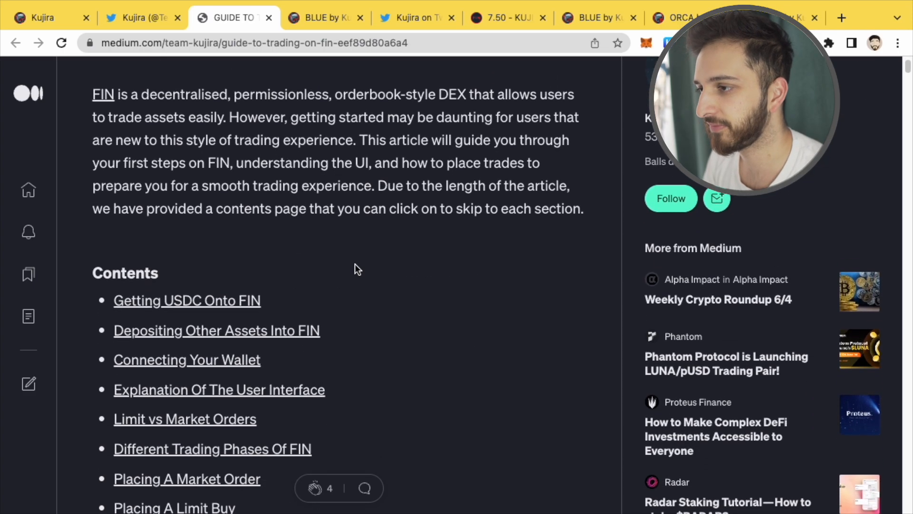
pyautogui.scroll(-3)
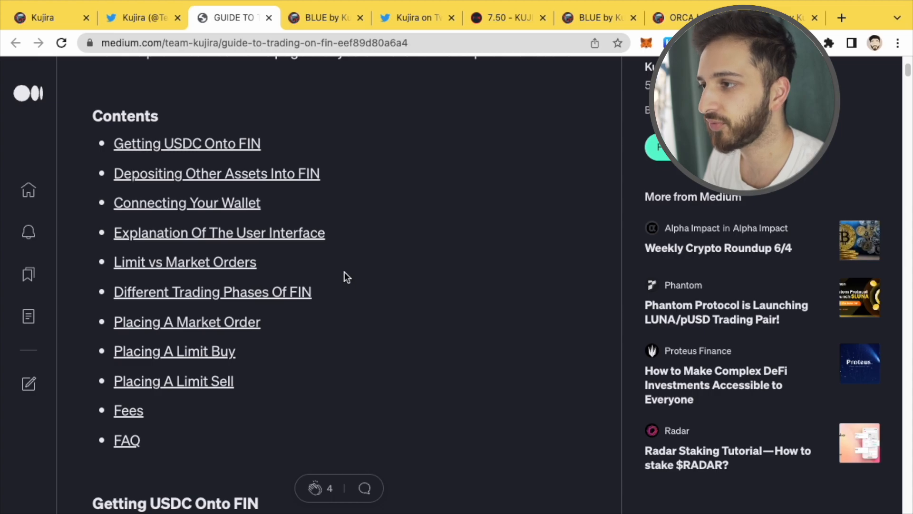
pyautogui.moveTo(239, 166)
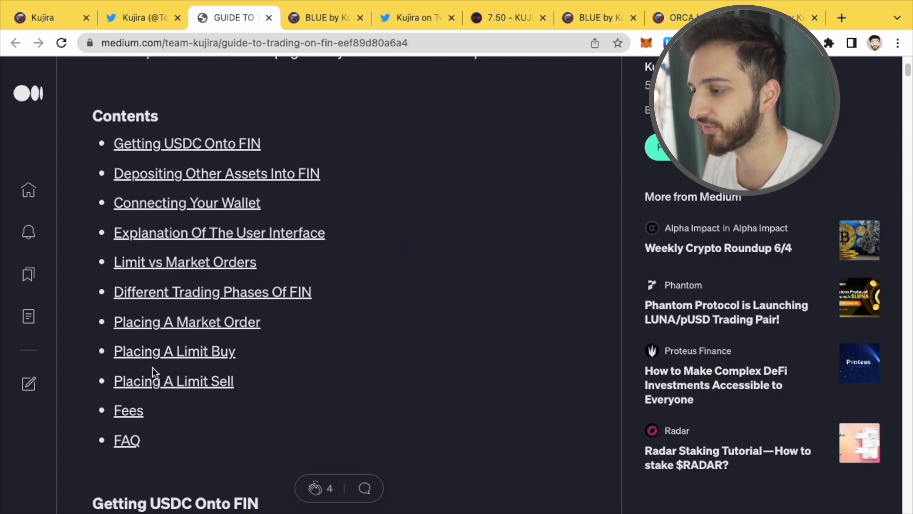
pyautogui.scroll(-3)
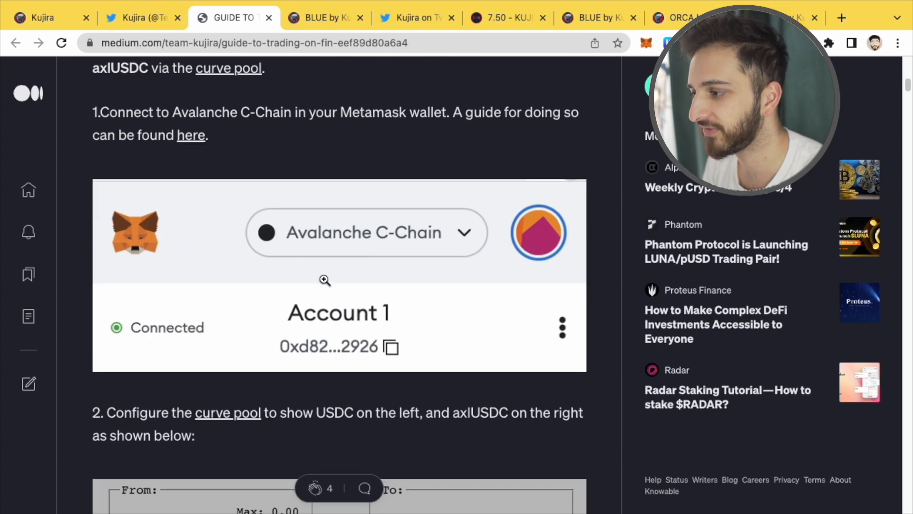
pyautogui.scroll(-3)
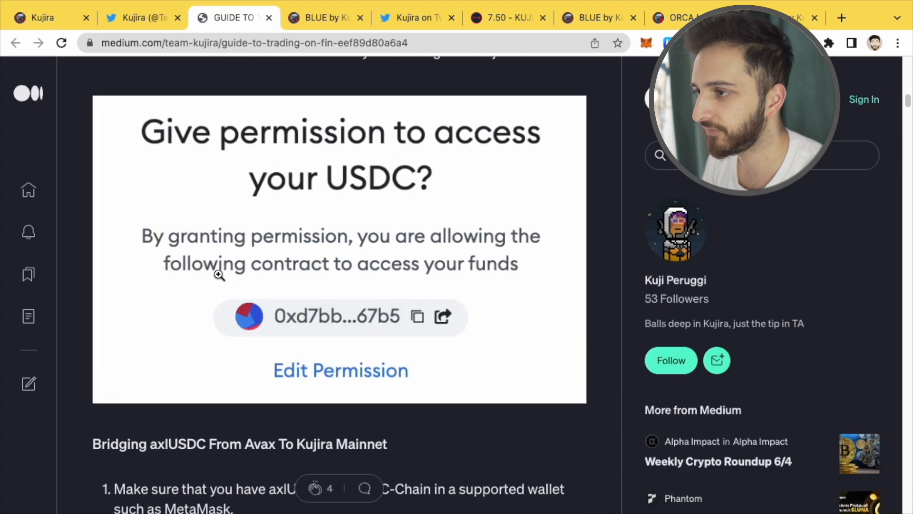
pyautogui.scroll(3)
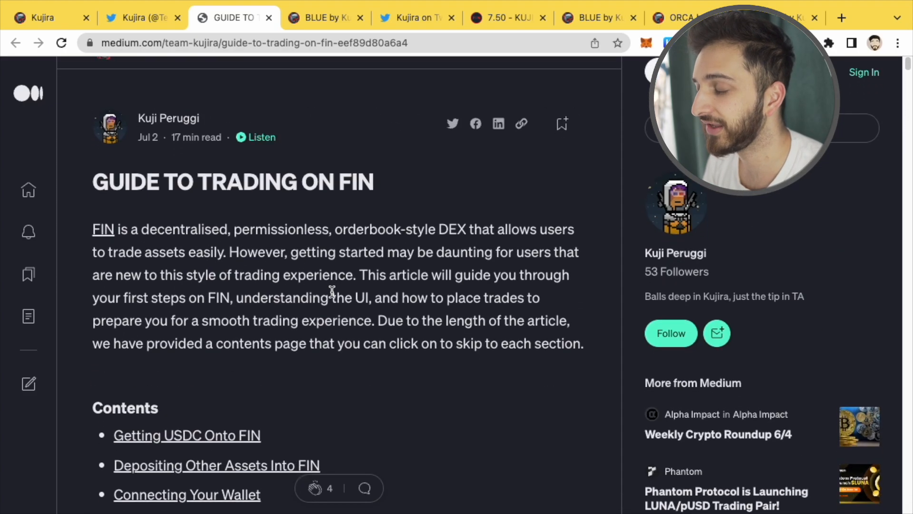
pyautogui.scroll(-3)
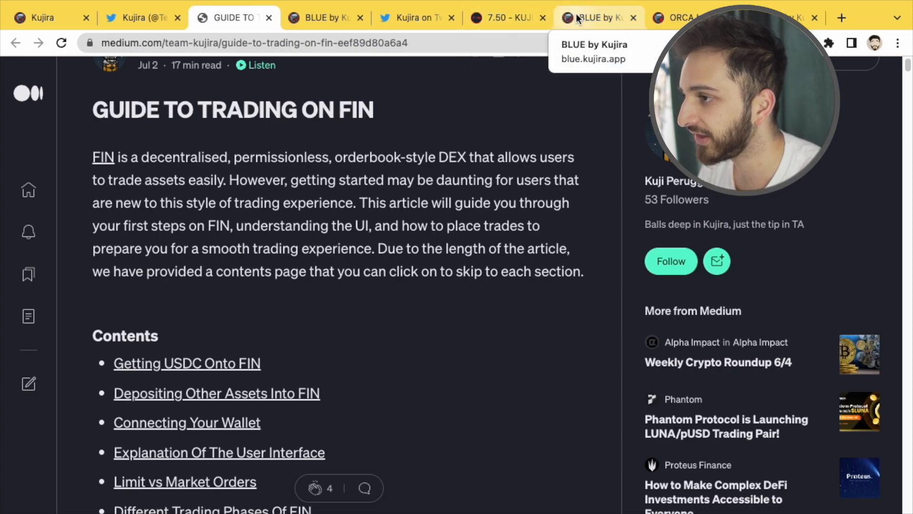
# Glance at BLUE's validator grid and FIN, then open BLUE's Terra Token Migration page.
pyautogui.click(598, 18)
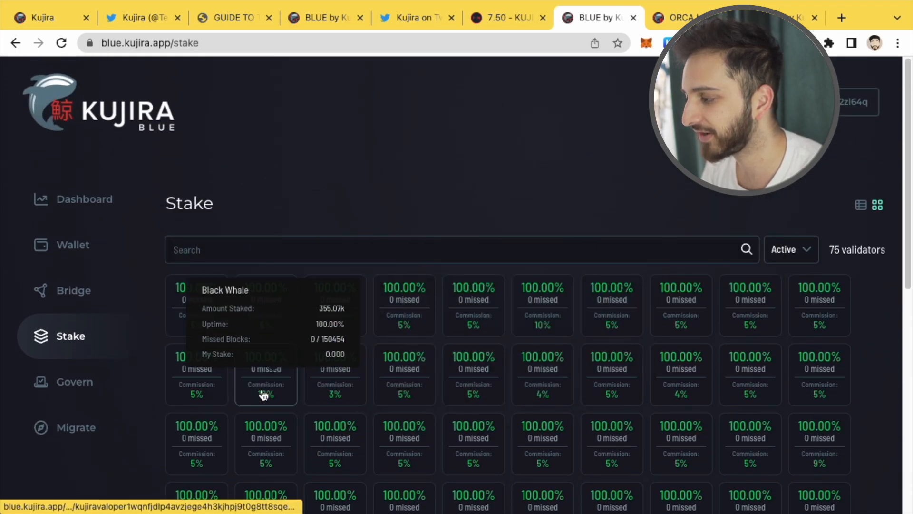
pyautogui.scroll(-3)
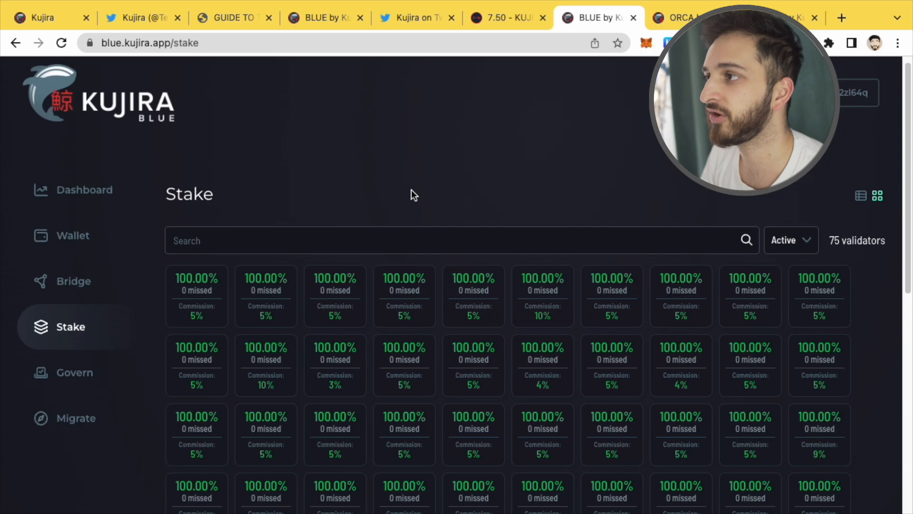
pyautogui.moveTo(377, 138)
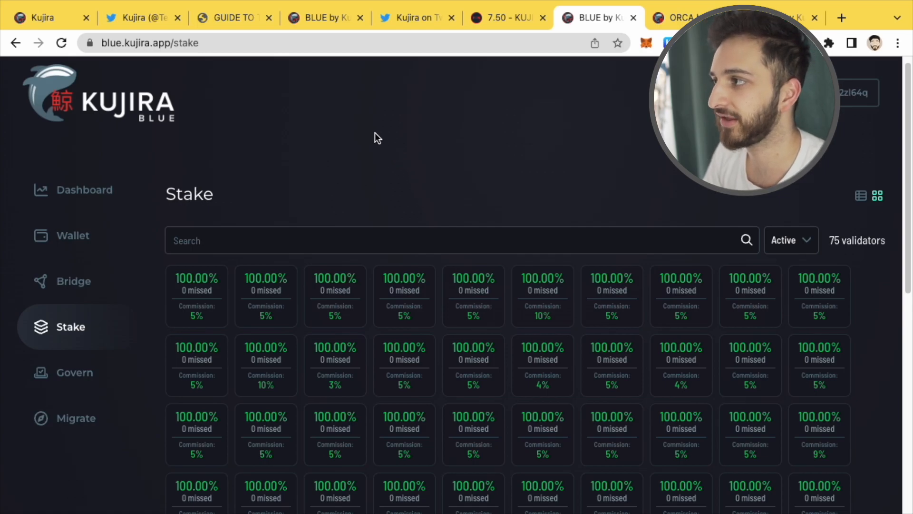
pyautogui.click(511, 17)
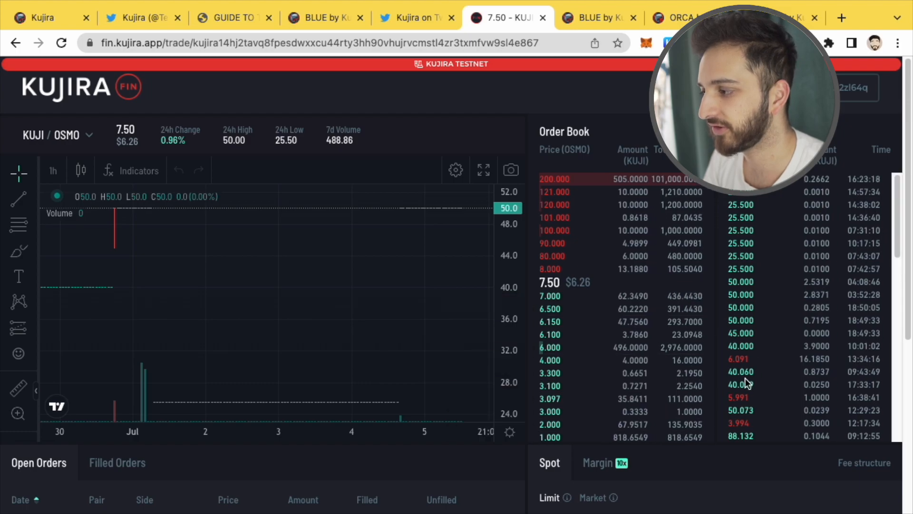
pyautogui.scroll(-3)
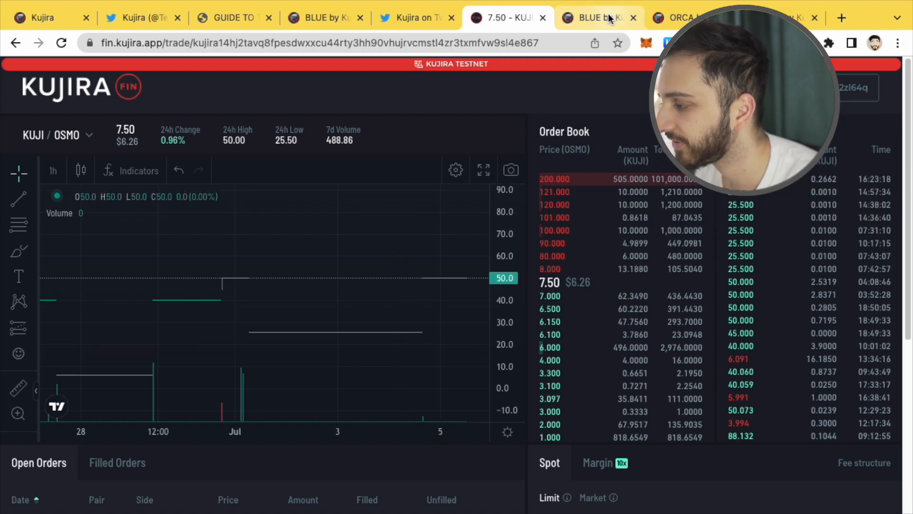
pyautogui.click(599, 17)
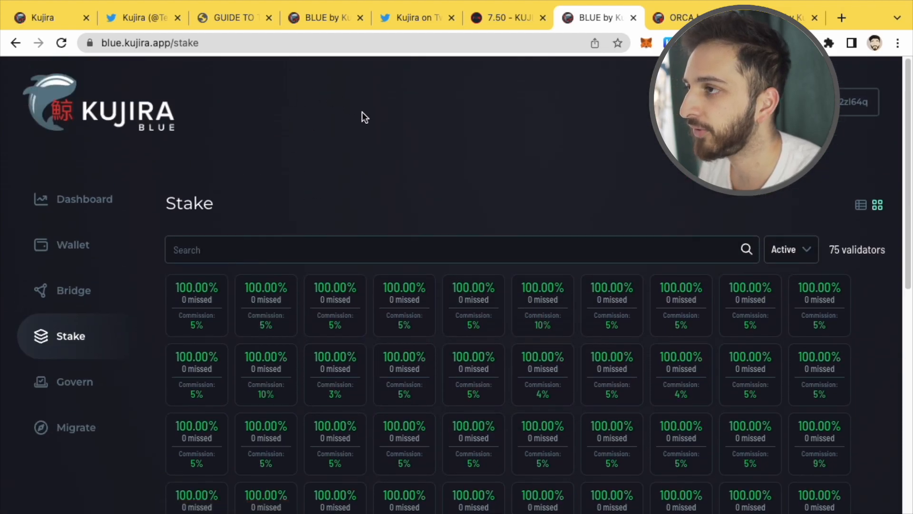
pyautogui.moveTo(241, 157)
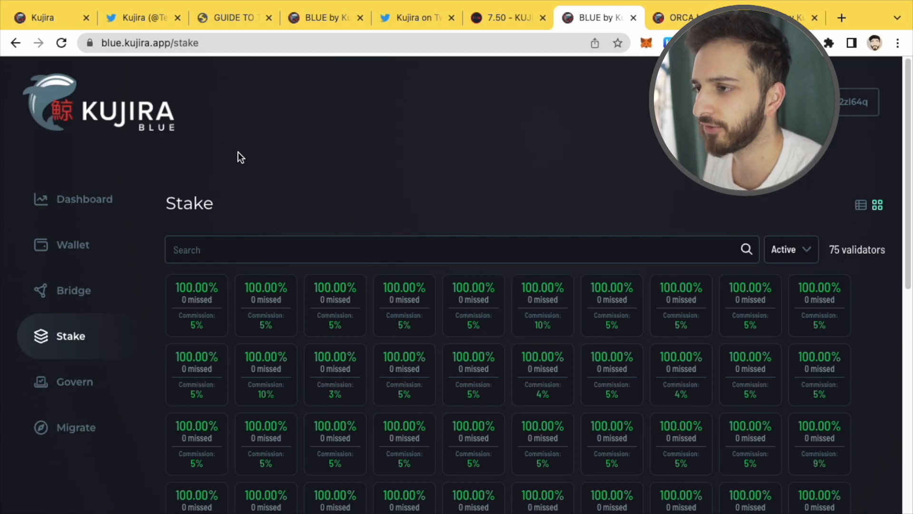
pyautogui.moveTo(255, 190)
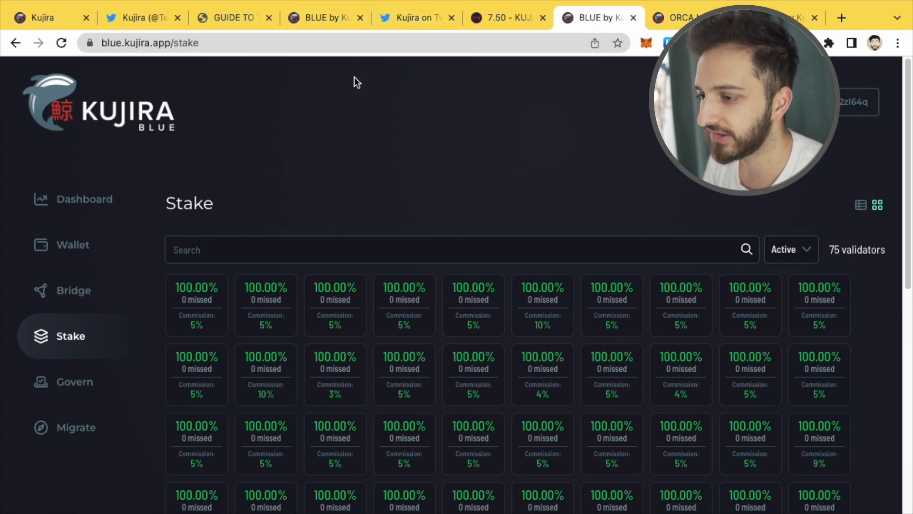
pyautogui.moveTo(58, 439)
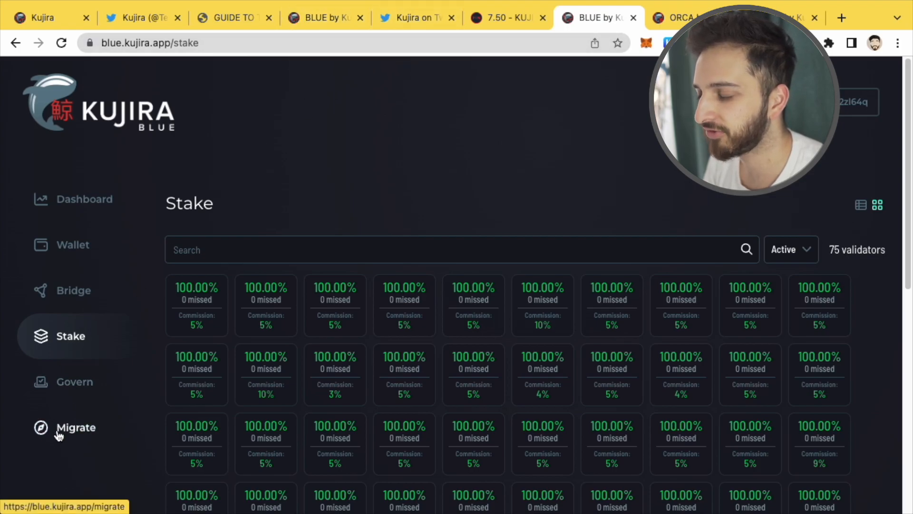
pyautogui.click(76, 427)
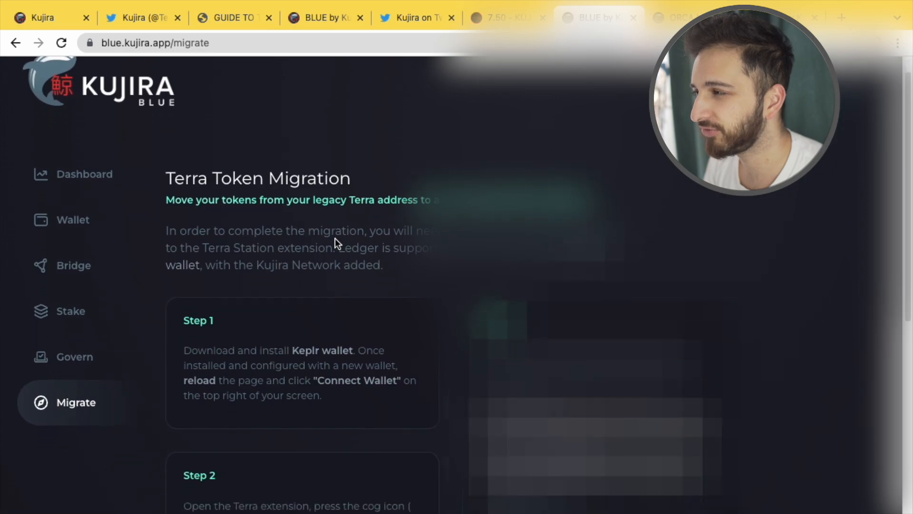
pyautogui.scroll(-3)
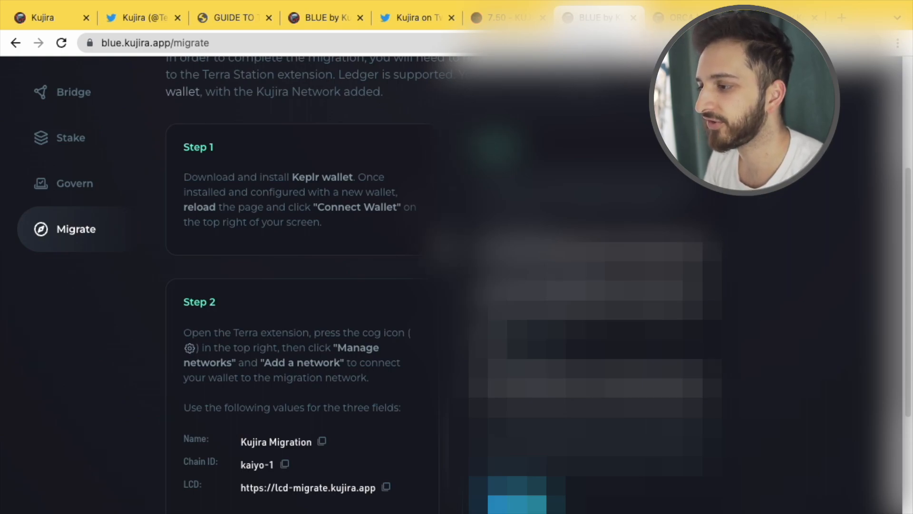
pyautogui.scroll(-3)
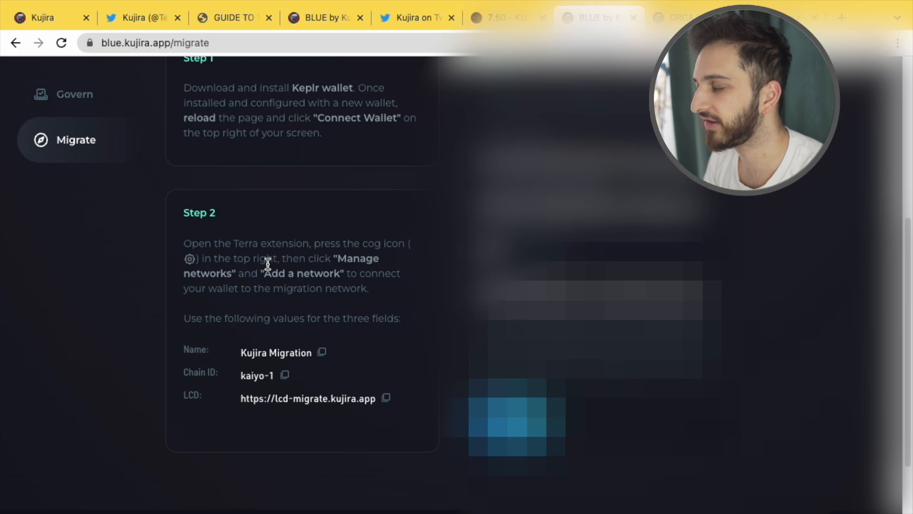
pyautogui.moveTo(289, 246)
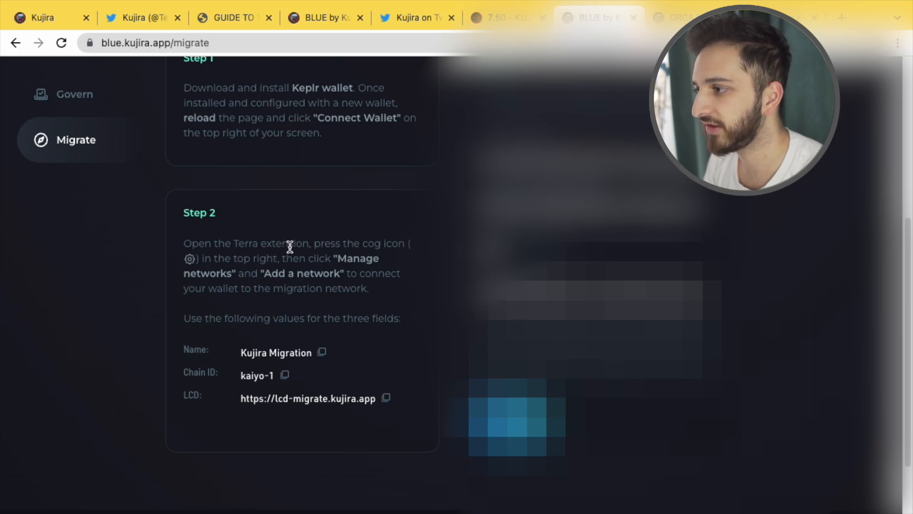
pyautogui.moveTo(385, 201)
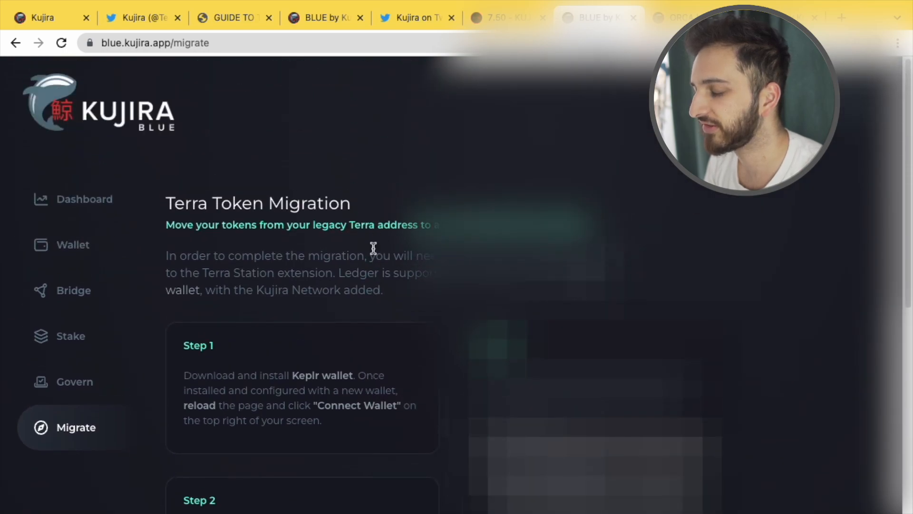
pyautogui.moveTo(407, 251)
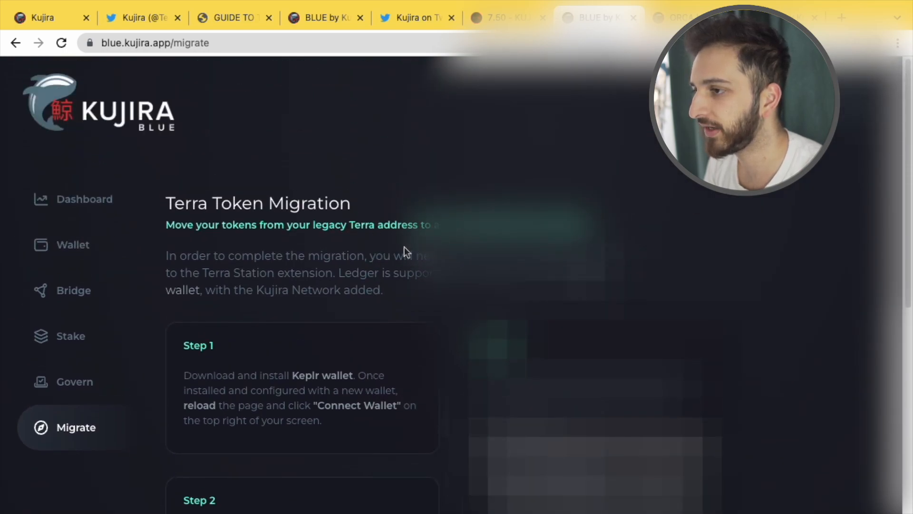
# Open the BLUE Dashboard and scroll its price, market cap and 26.3M staked KUJI stats.
pyautogui.click(84, 198)
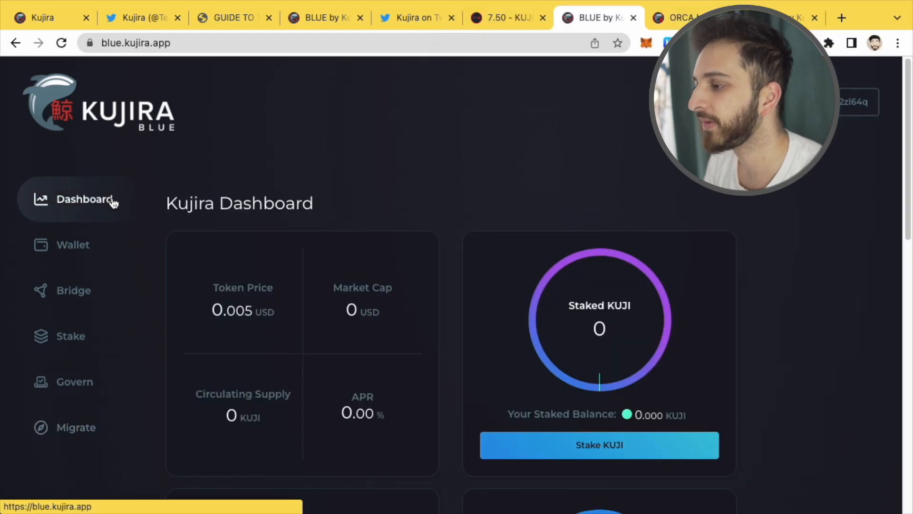
pyautogui.scroll(-3)
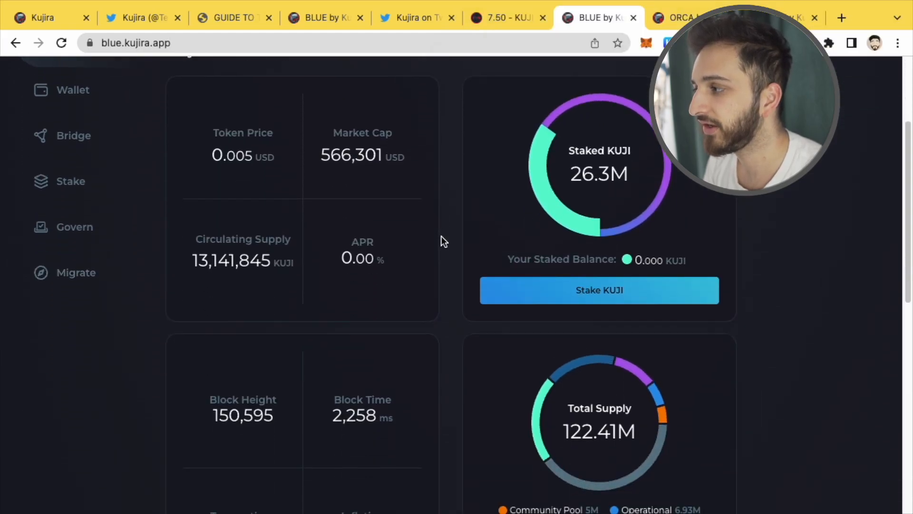
pyautogui.scroll(3)
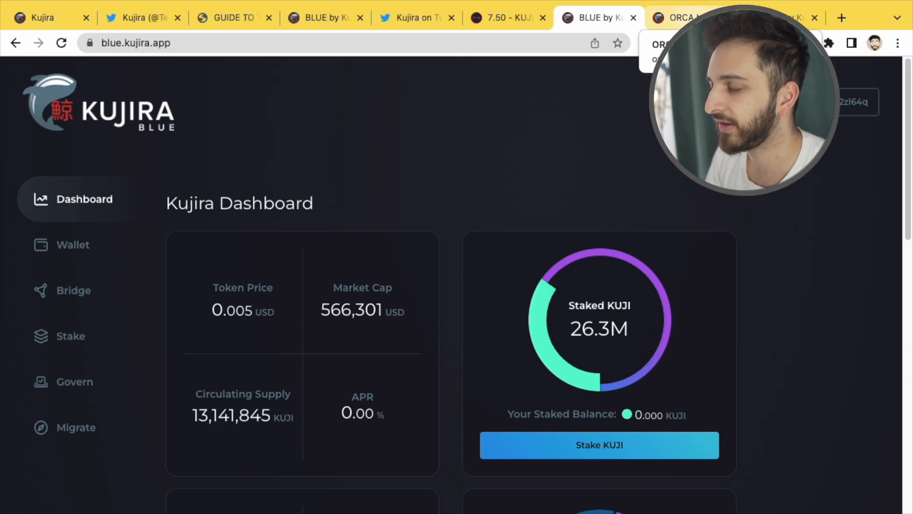
# View ORCA's markets listing KSM, LKSM and KAR as coming soon, then Kujira's Twitter.
pyautogui.click(677, 17)
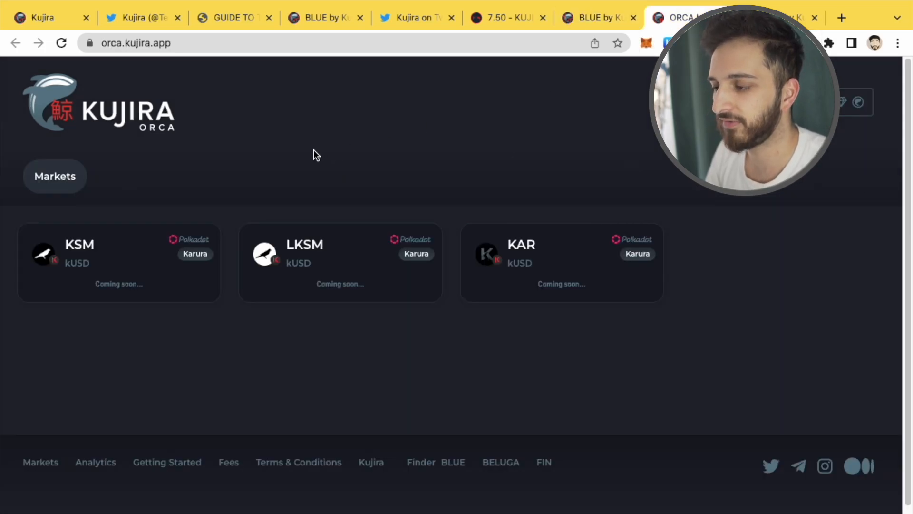
pyautogui.moveTo(283, 147)
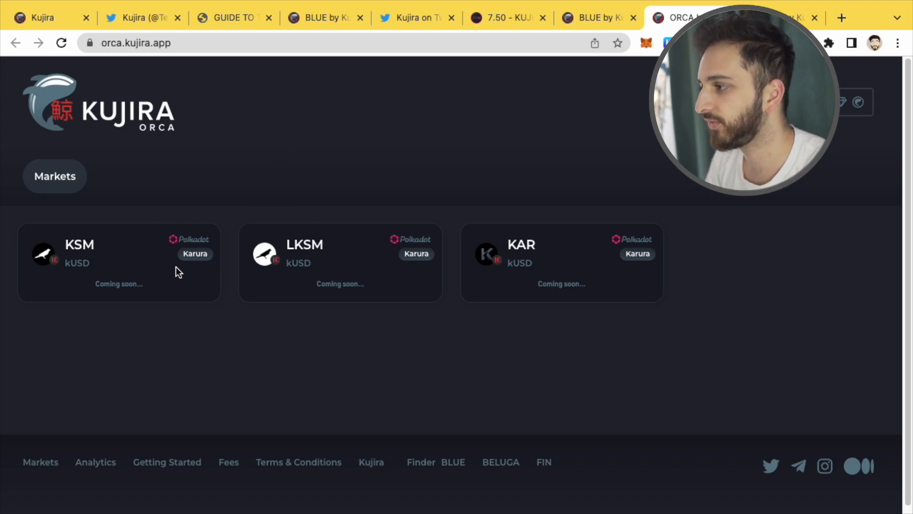
pyautogui.moveTo(626, 250)
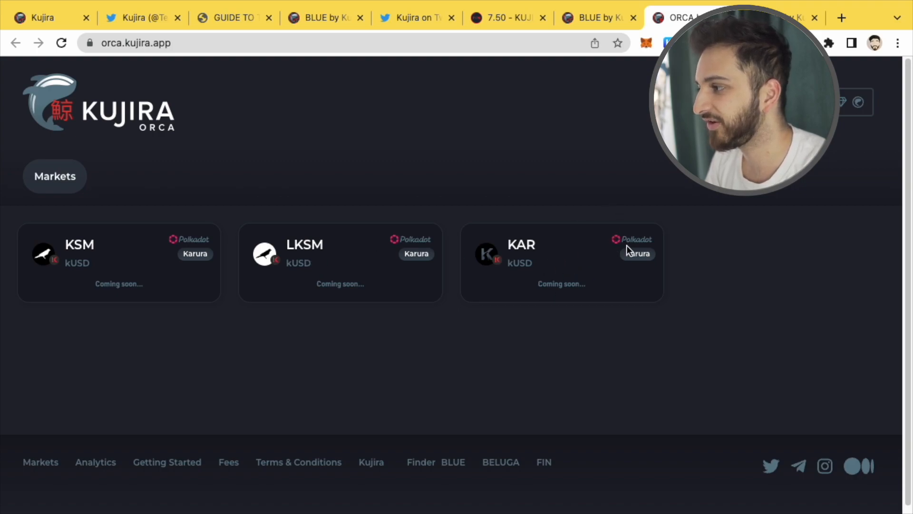
pyautogui.moveTo(401, 253)
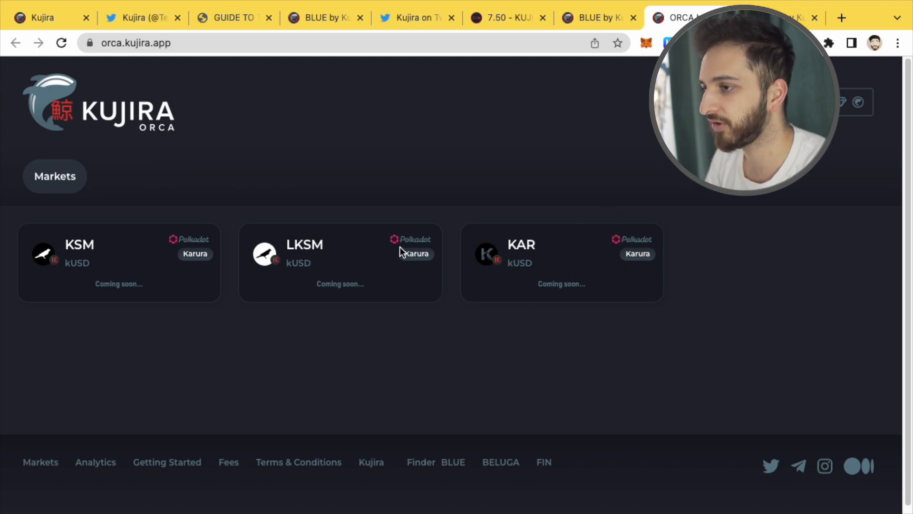
pyautogui.moveTo(248, 246)
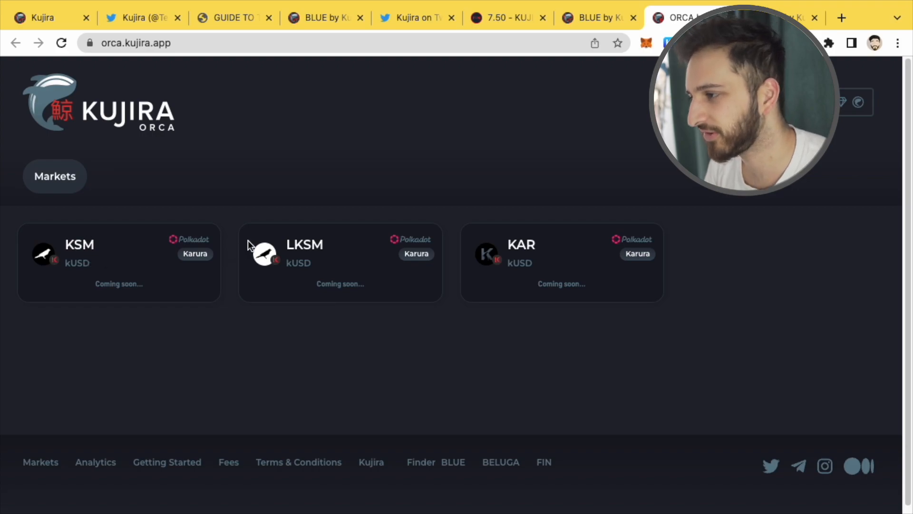
pyautogui.moveTo(233, 263)
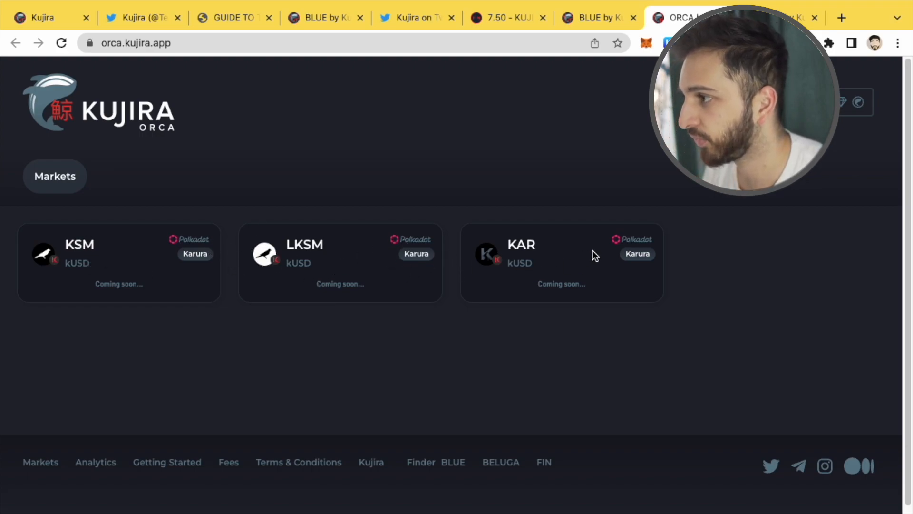
pyautogui.moveTo(59, 222)
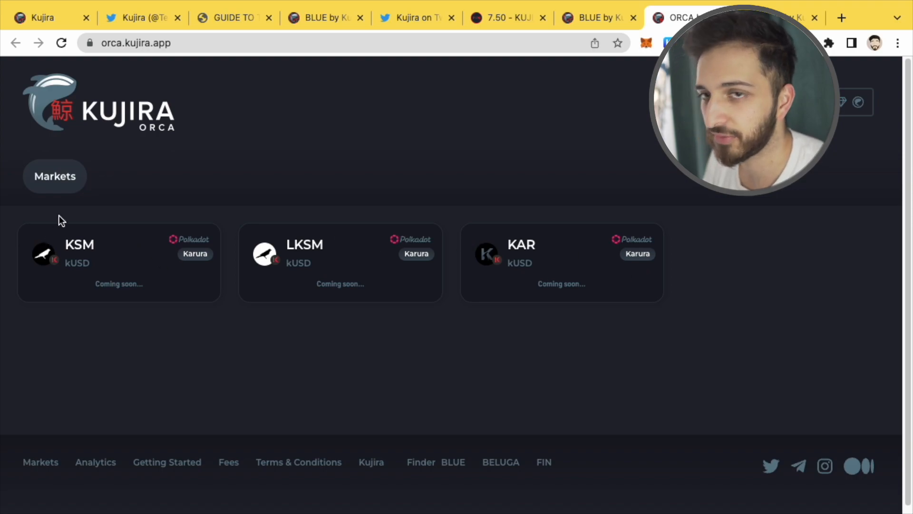
pyautogui.moveTo(69, 220)
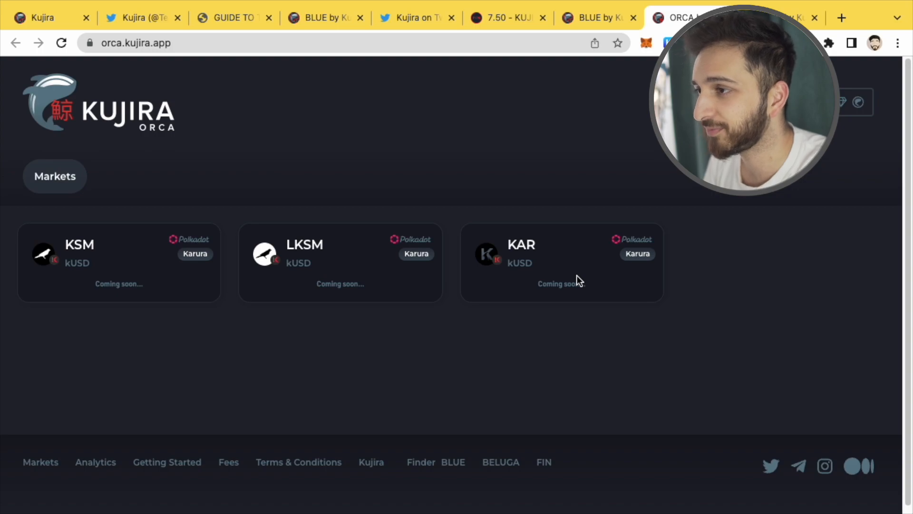
pyautogui.moveTo(152, 156)
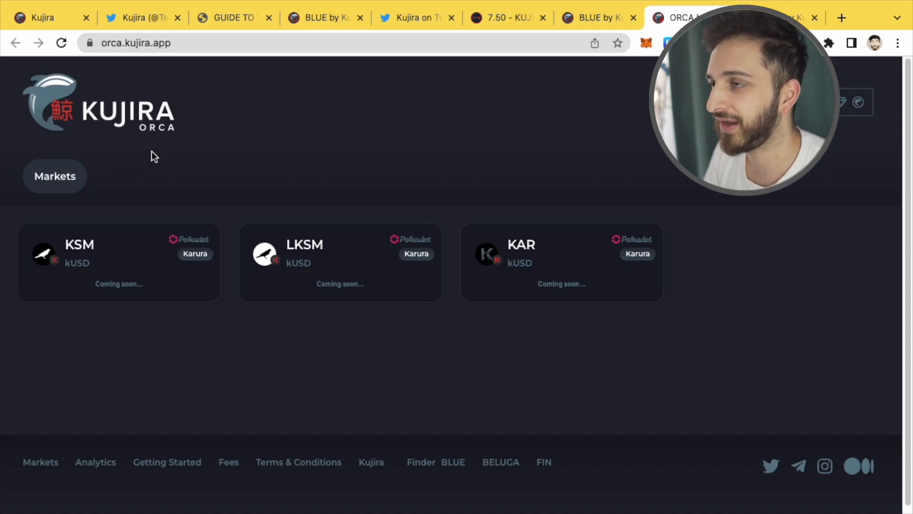
pyautogui.click(138, 18)
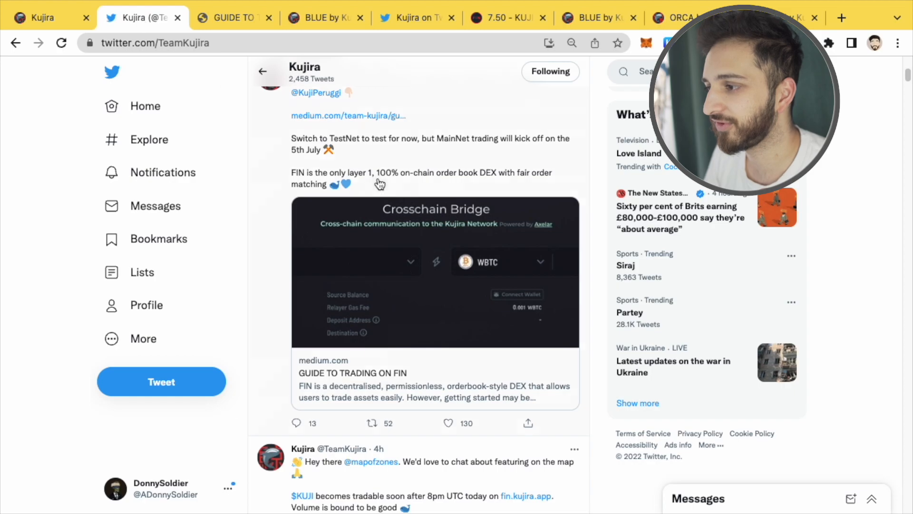